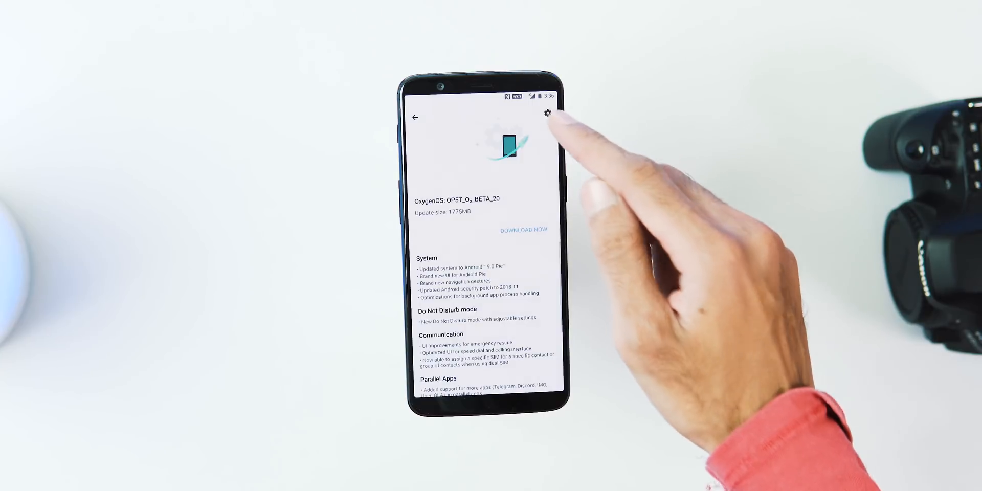
left_click(547, 112)
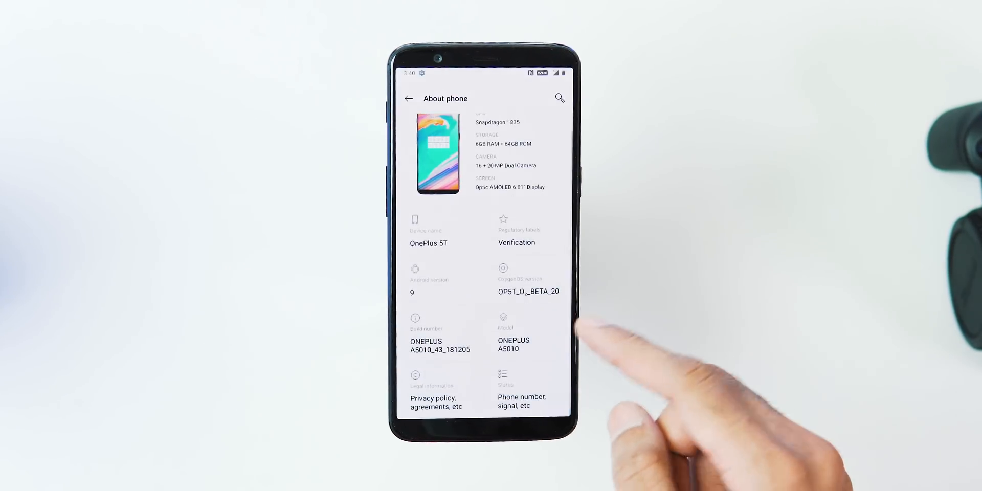
left_click(412, 284)
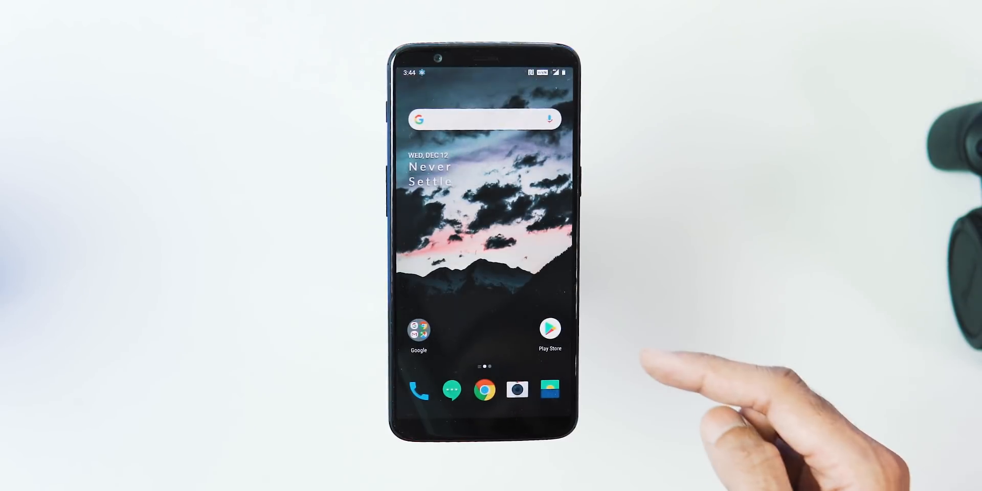
left_click_drag(489, 69, 488, 250)
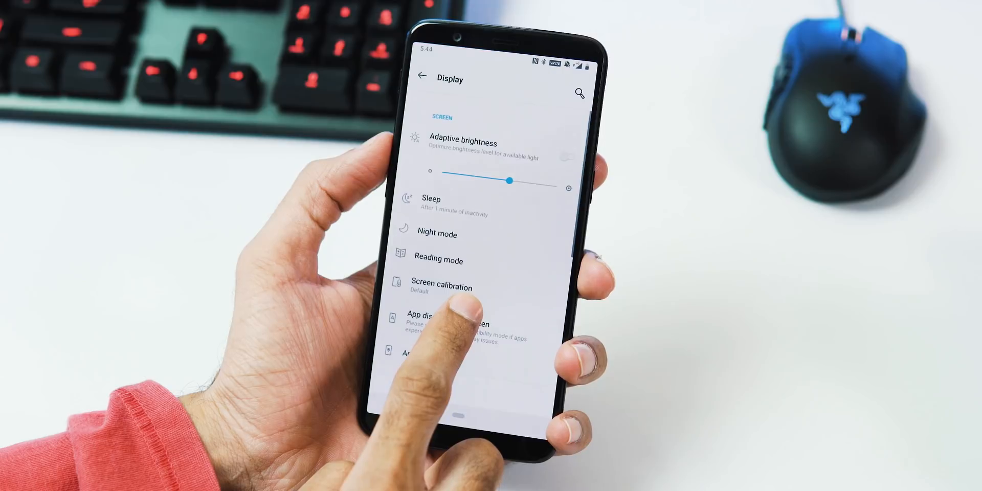
left_click(567, 157)
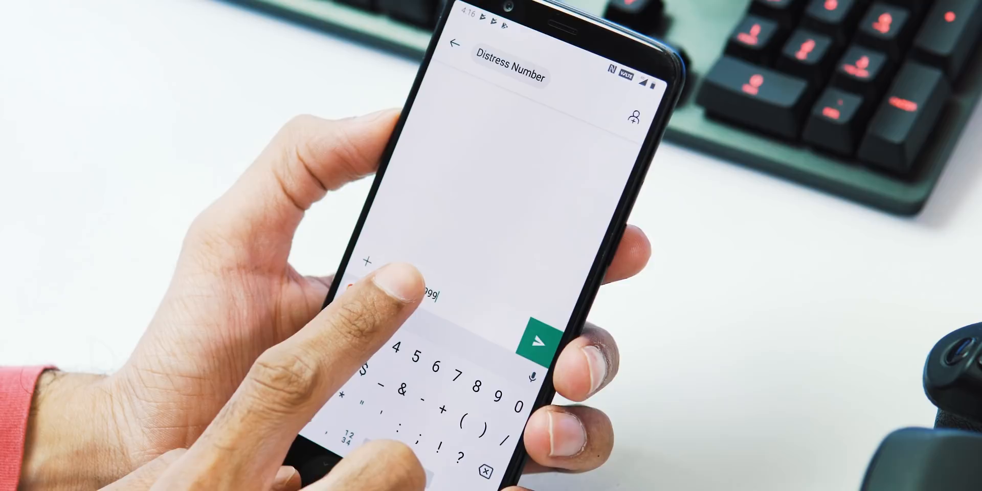
double_click(413, 294)
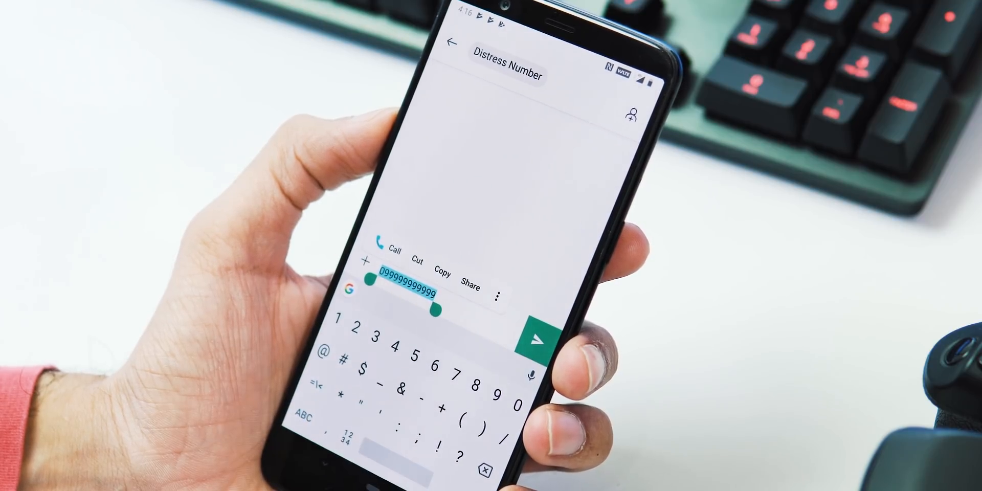